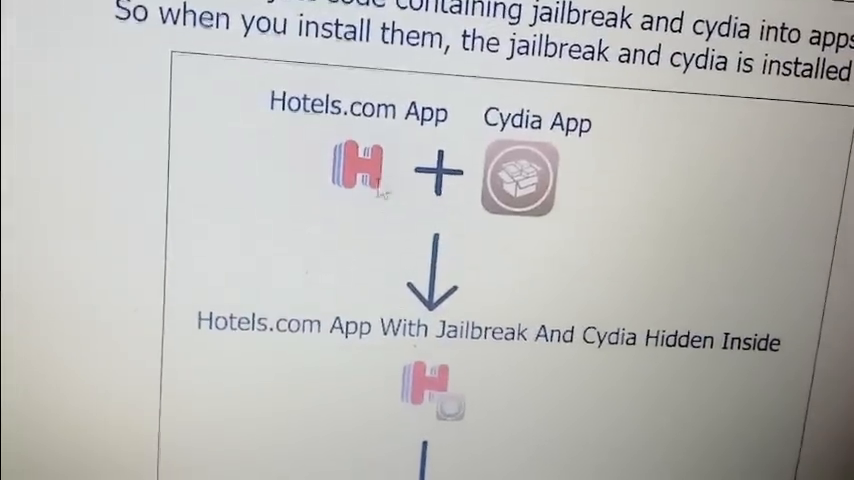
- Scroll down installcydia.mobi to reach the free app store link
scroll("down", 3)
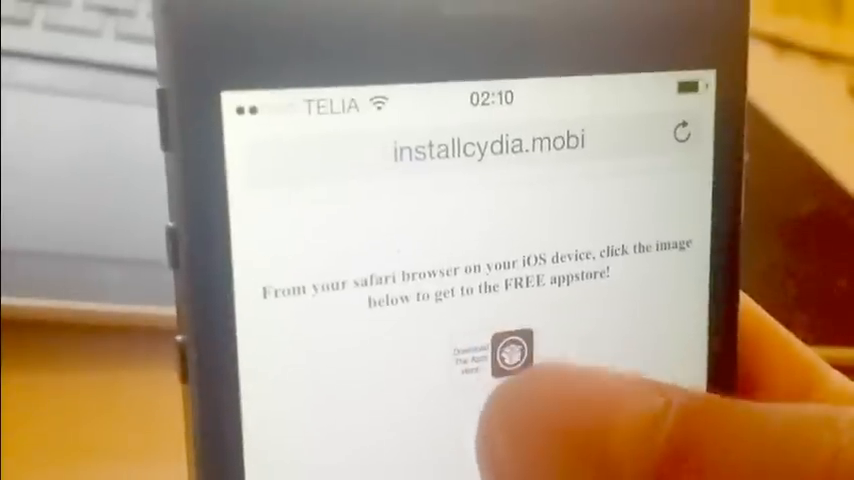
- Enter the free app store's casual games and start installing Boyaa Texas Poker
left_click(510, 356)
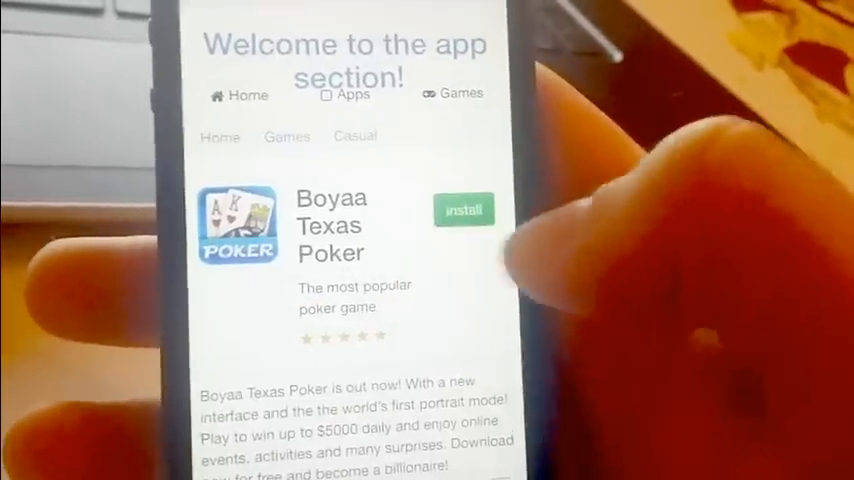
left_click(464, 208)
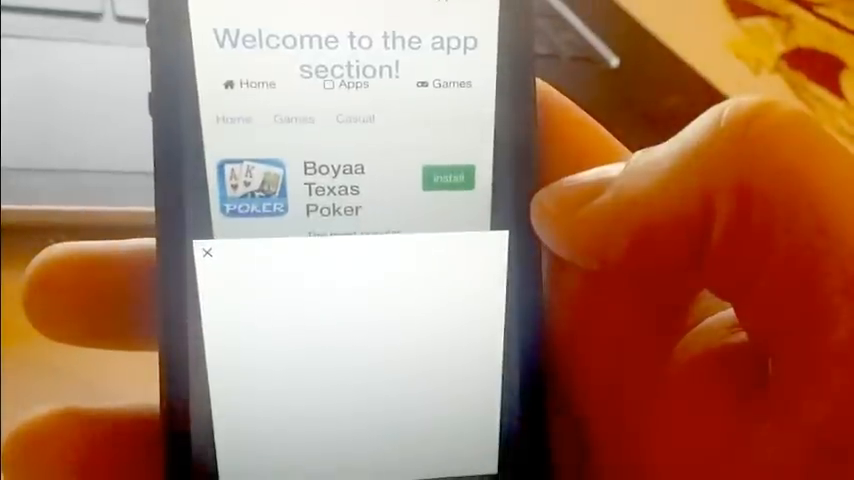